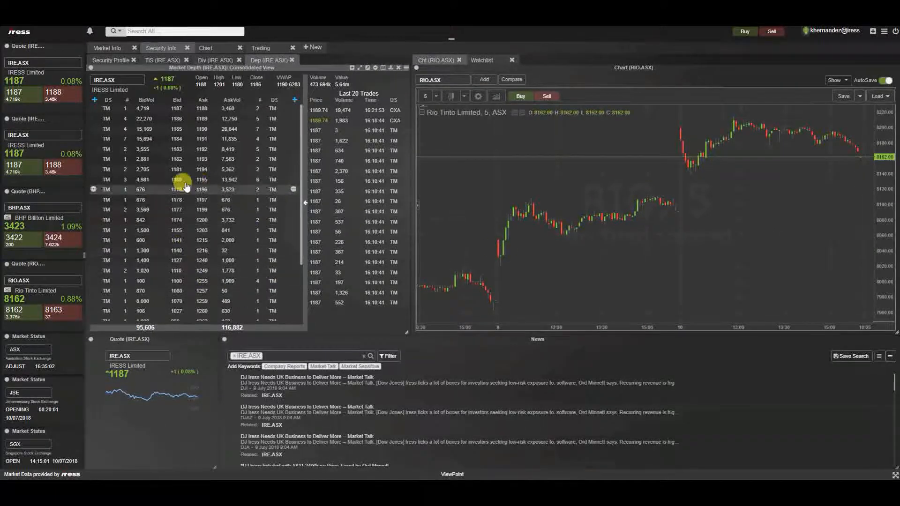
mouse_move(94, 73)
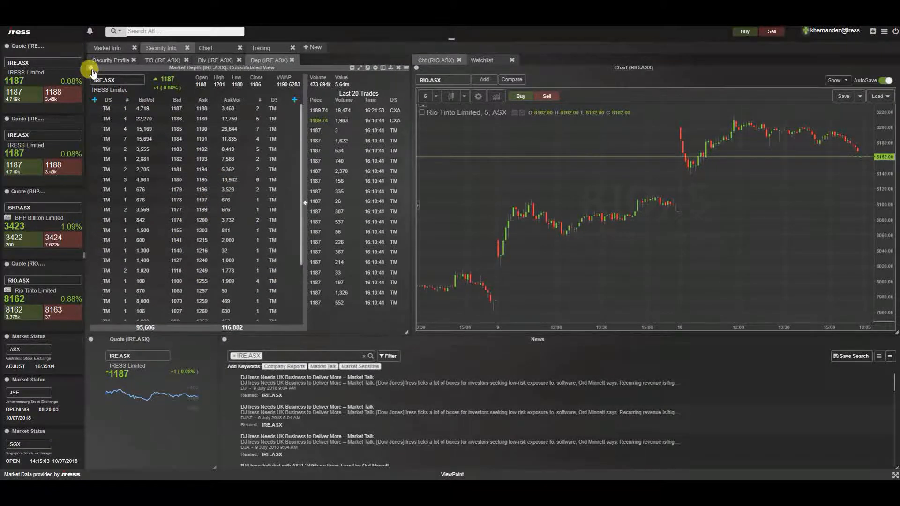
mouse_move(92, 73)
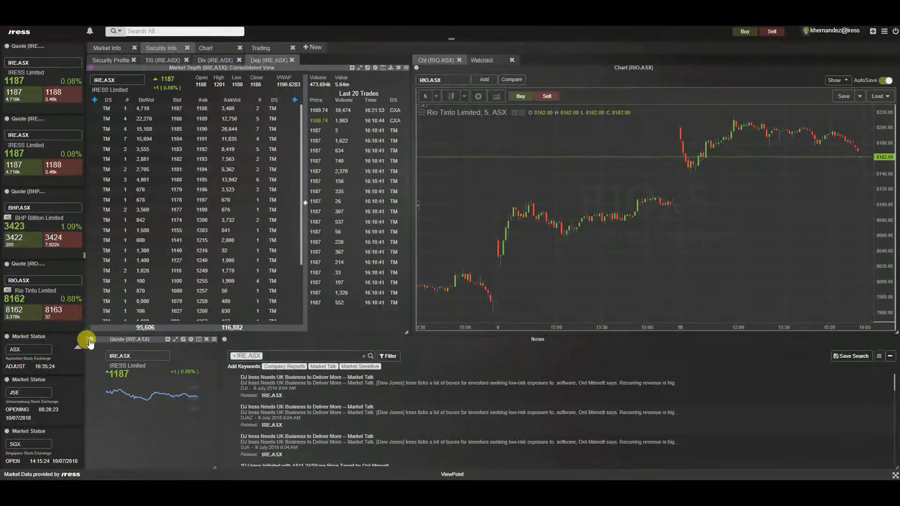
Switch to the Market Info worksheet with its watchlist, market map, chart and news widgets.
click(98, 354)
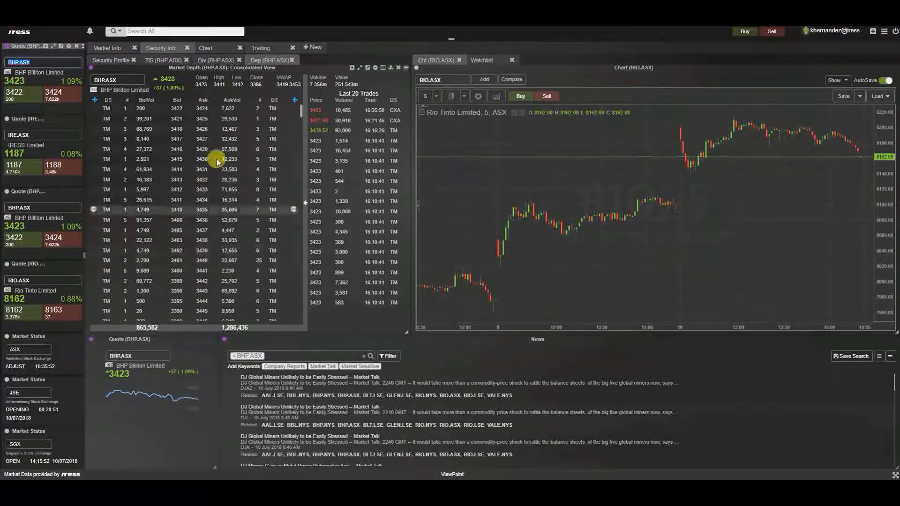
mouse_move(86, 72)
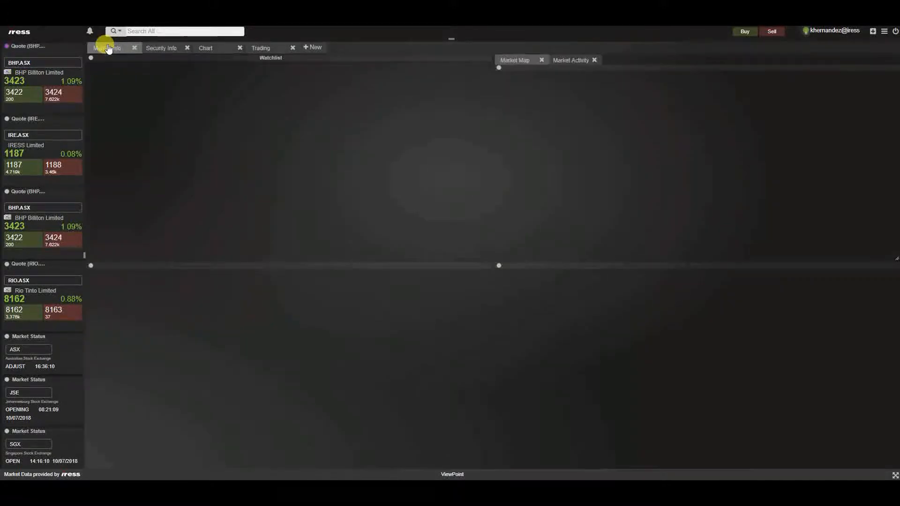
click(109, 47)
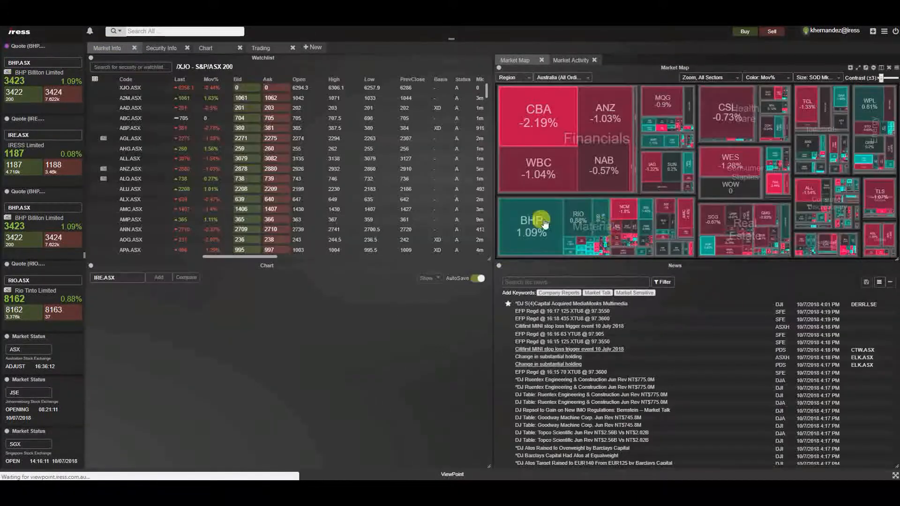